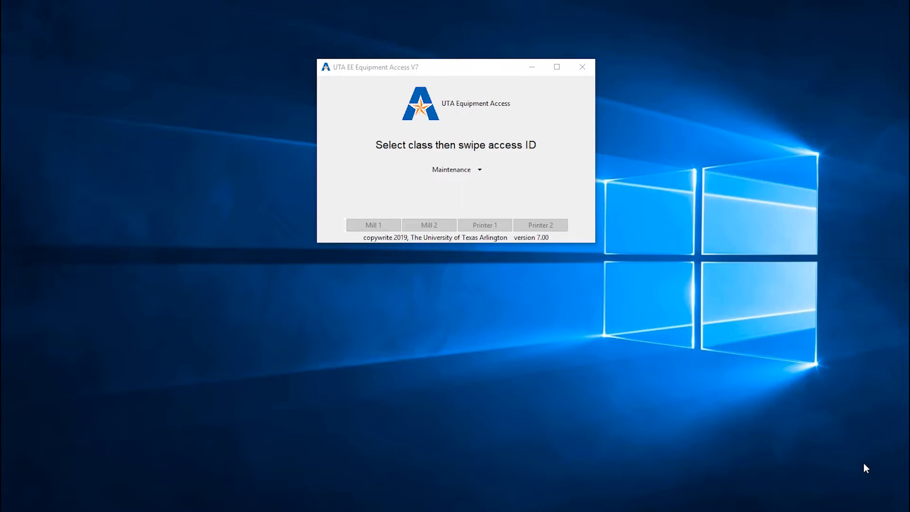
{"action": "mouse_move", "coordinate": [812, 160]}
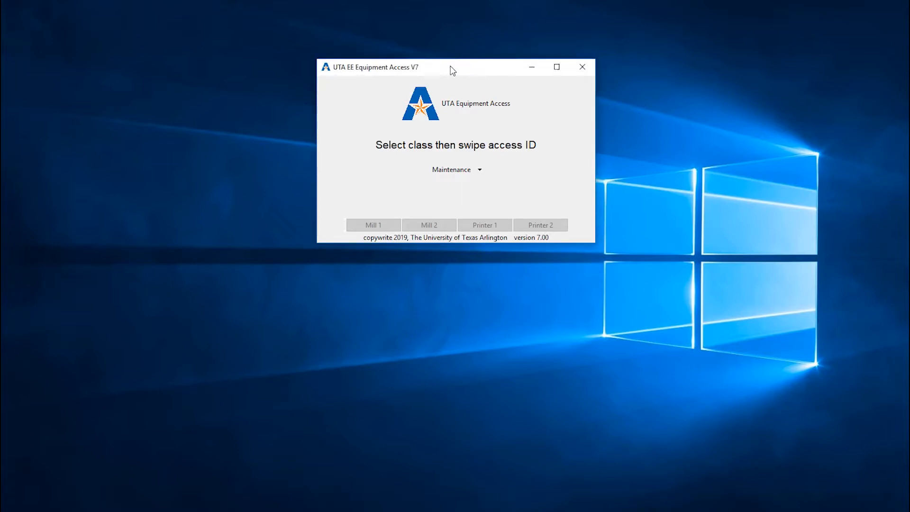
{"action": "mouse_move", "coordinate": [458, 70]}
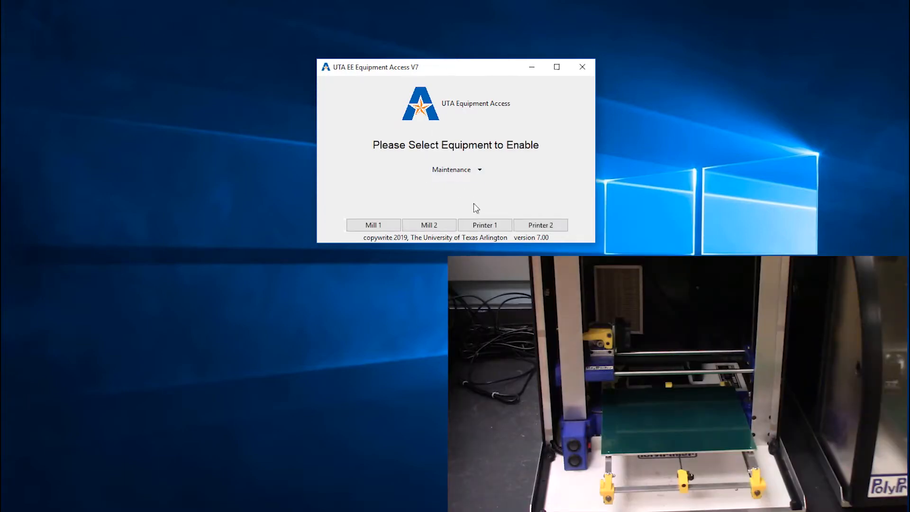
Enable Printer 1 in UTA EE Equipment Access V7
{"action": "left_click", "coordinate": [483, 225]}
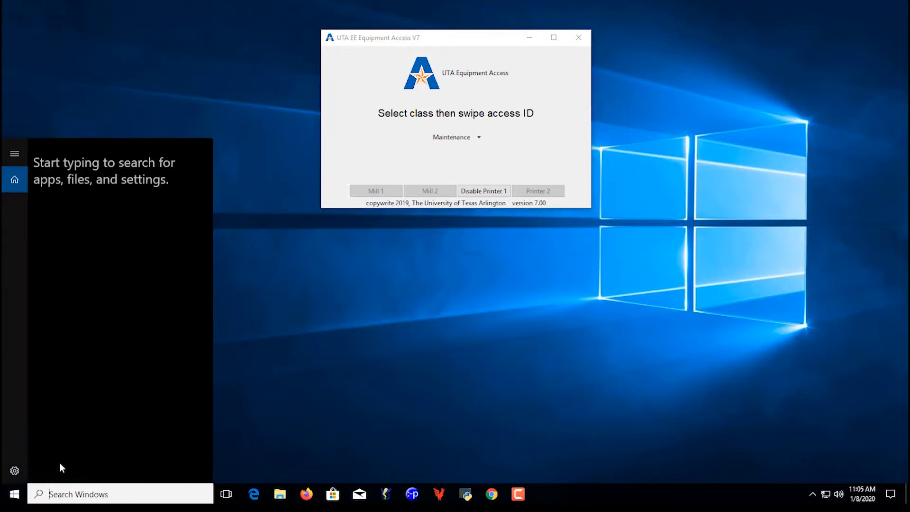
Search Windows for 'polyPronter' to launch the printer software
{"action": "type", "text": "polyPronter"}
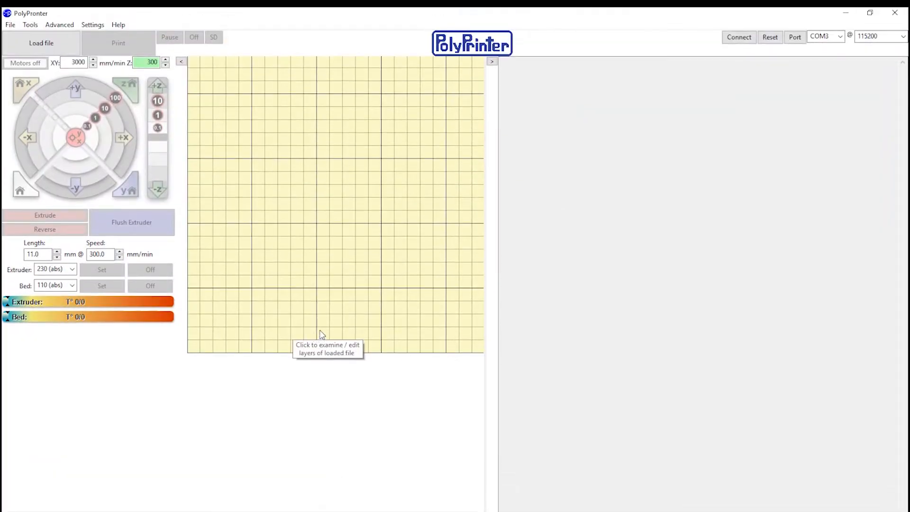
{"action": "mouse_move", "coordinate": [829, 71]}
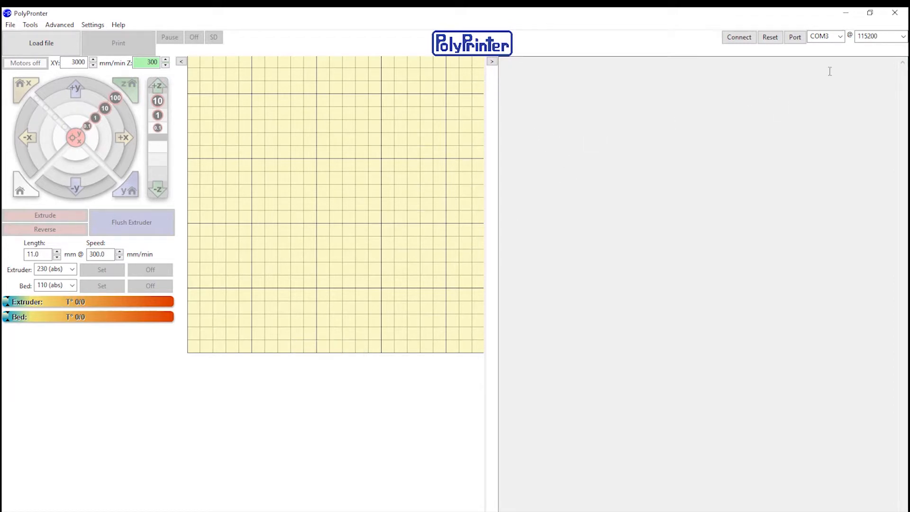
{"action": "mouse_move", "coordinate": [845, 12]}
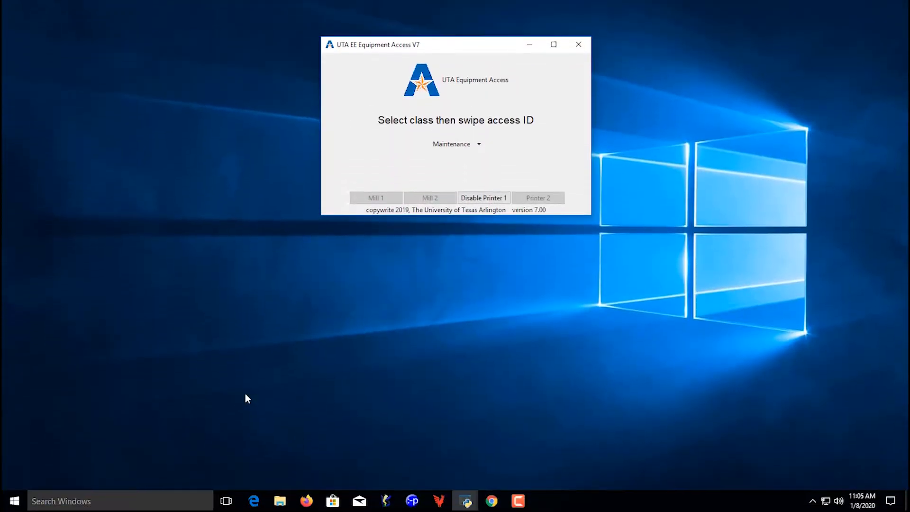
{"action": "mouse_move", "coordinate": [412, 501]}
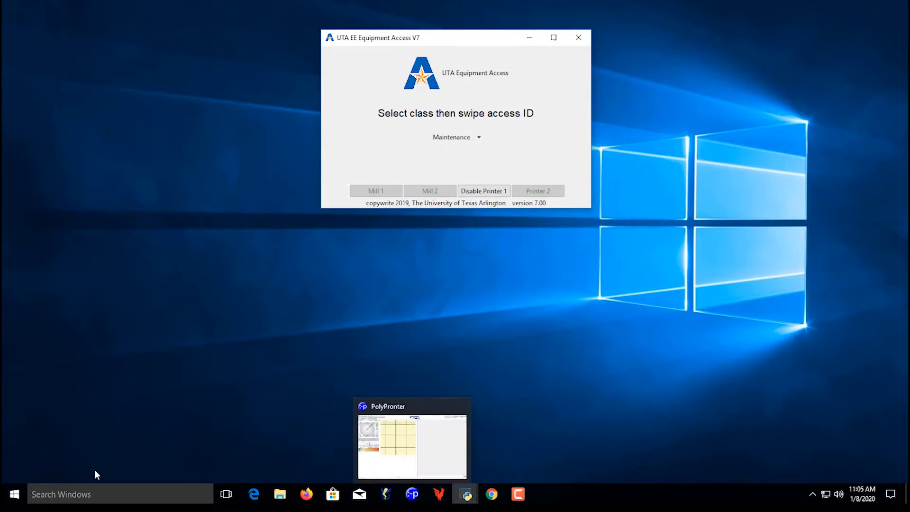
Bring the PolyPronter printer window, set to COM3 at 115200 baud, to the front
{"action": "left_click", "coordinate": [120, 494]}
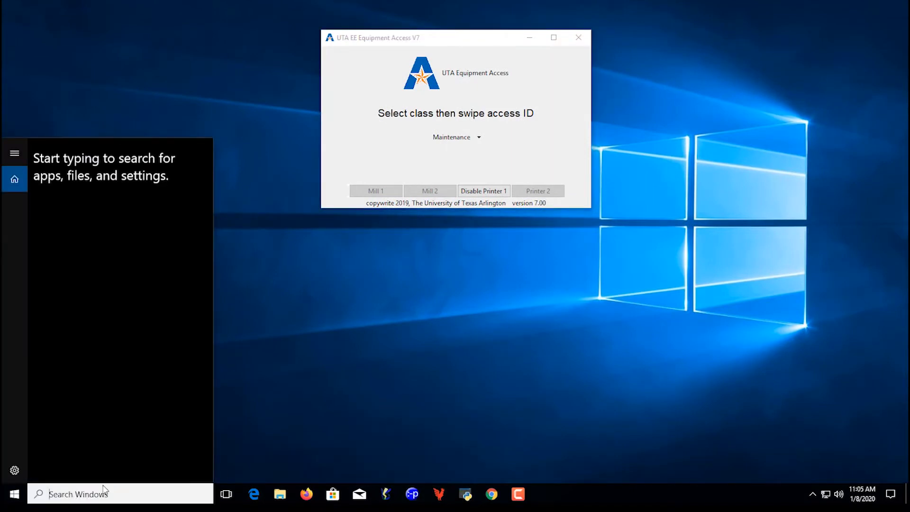
{"action": "type", "text": "poly"}
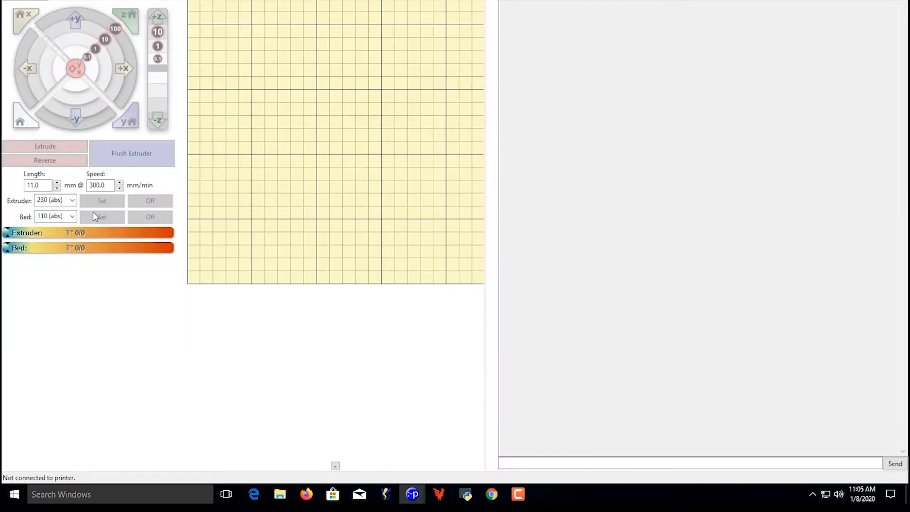
{"action": "mouse_move", "coordinate": [411, 494]}
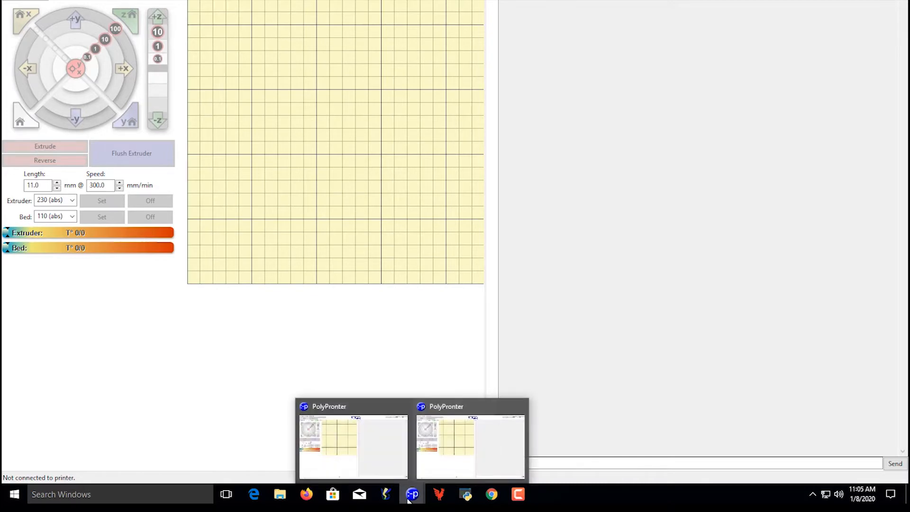
{"action": "mouse_move", "coordinate": [453, 460]}
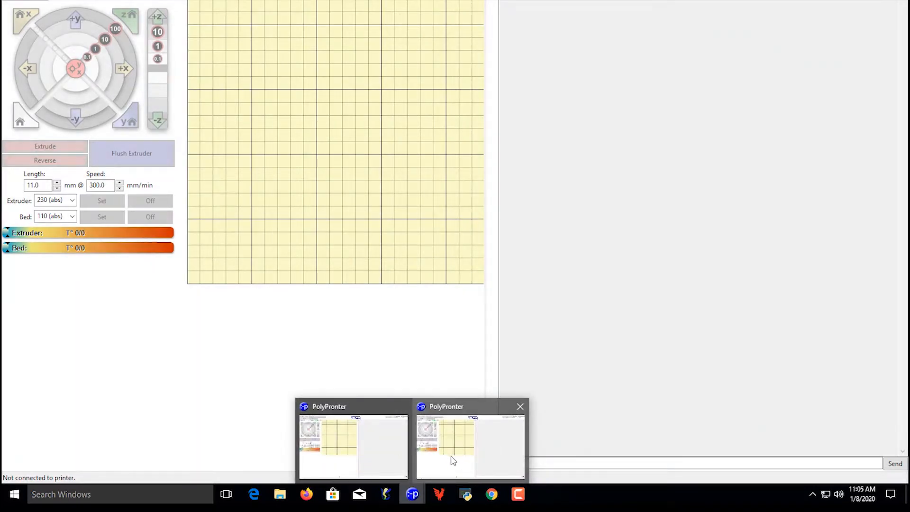
{"action": "mouse_move", "coordinate": [365, 454]}
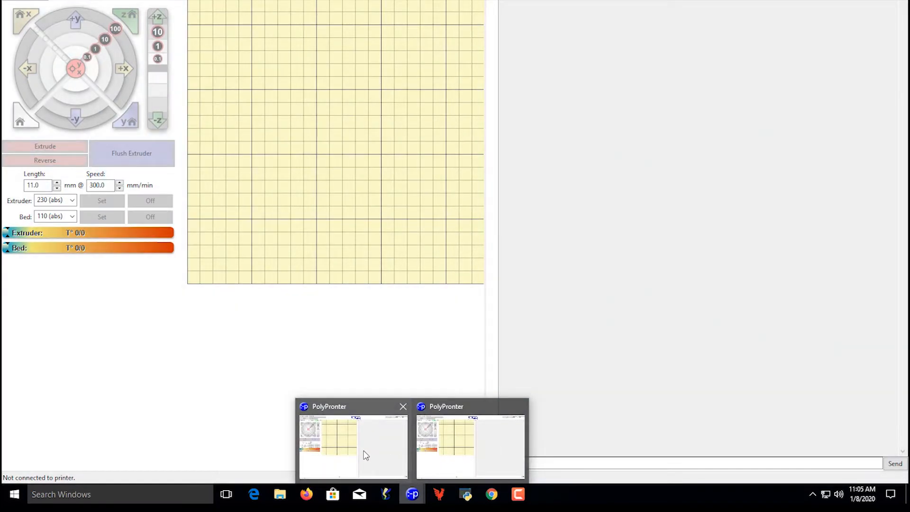
{"action": "left_click", "coordinate": [328, 444]}
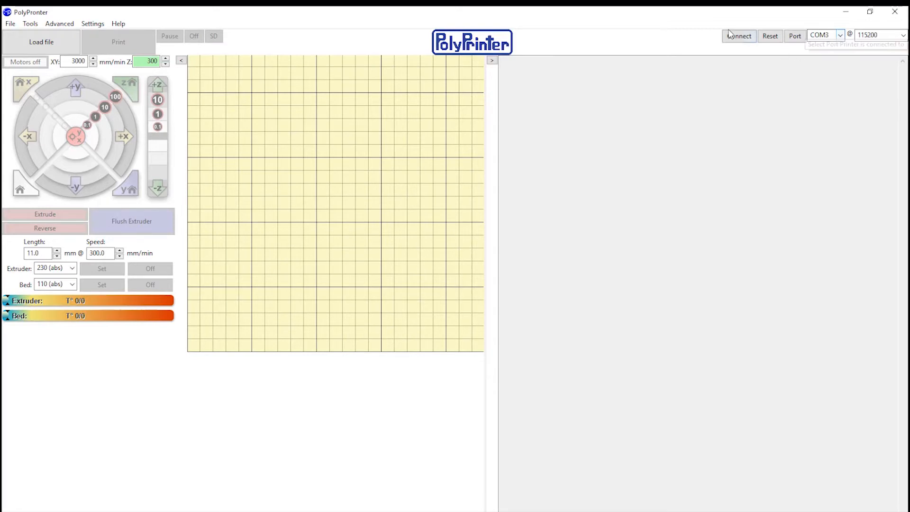
{"action": "mouse_move", "coordinate": [738, 35]}
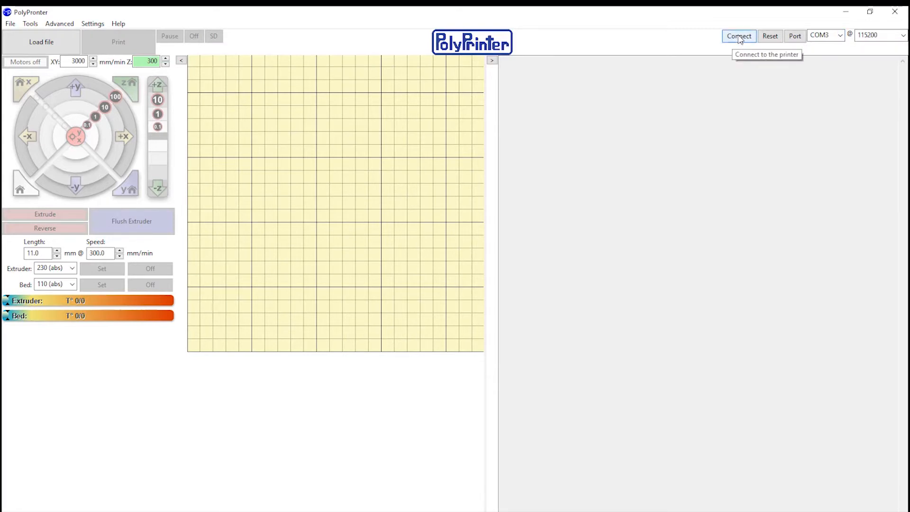
Connect PolyPronter to the printer on COM3
{"action": "left_click", "coordinate": [738, 35]}
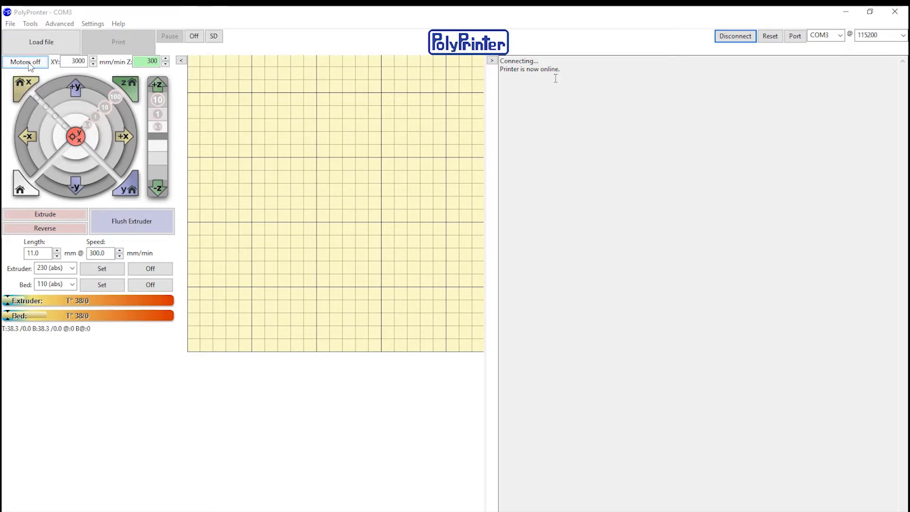
{"action": "mouse_move", "coordinate": [25, 63]}
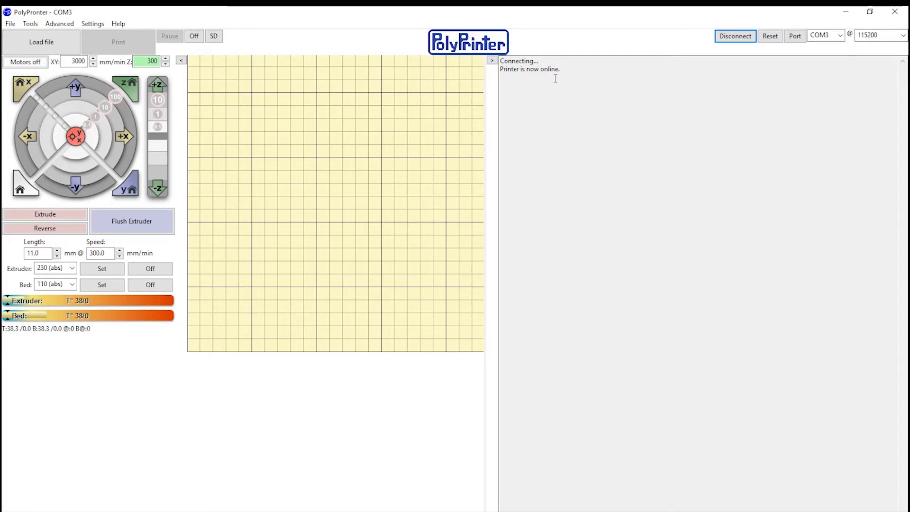
{"action": "mouse_move", "coordinate": [101, 268]}
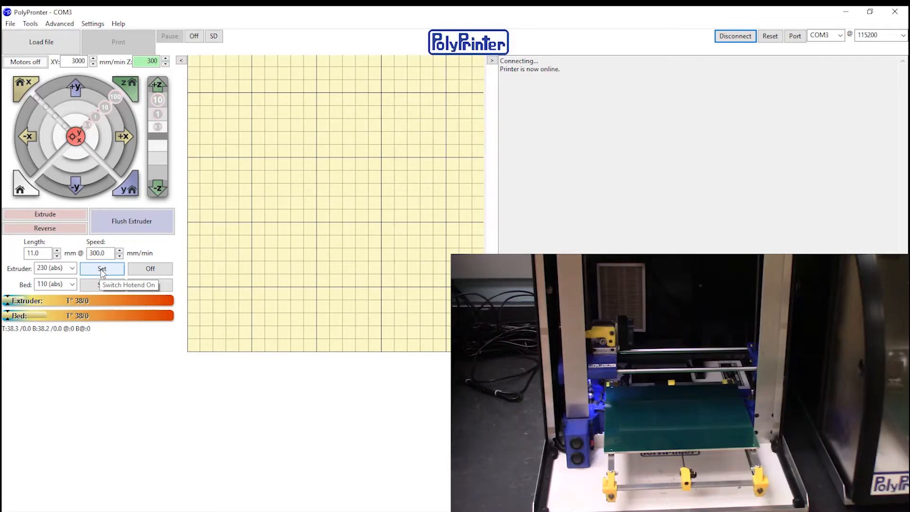
Switch on the hotend heater with a 230 °C target
{"action": "left_click", "coordinate": [101, 268]}
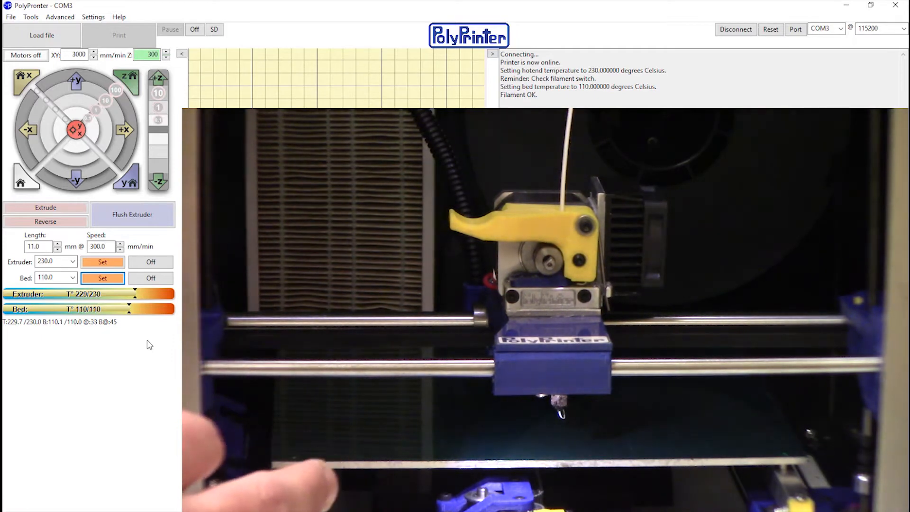
{"action": "mouse_move", "coordinate": [45, 207]}
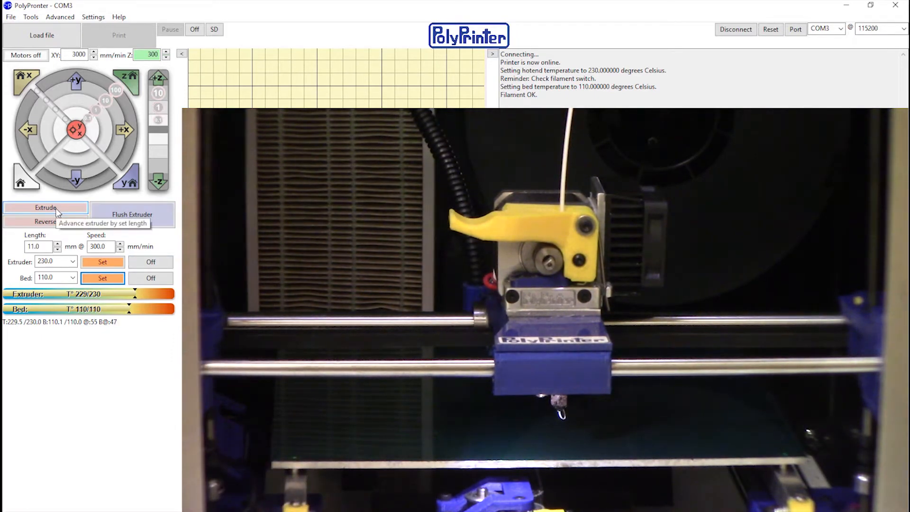
{"action": "left_click", "coordinate": [46, 207]}
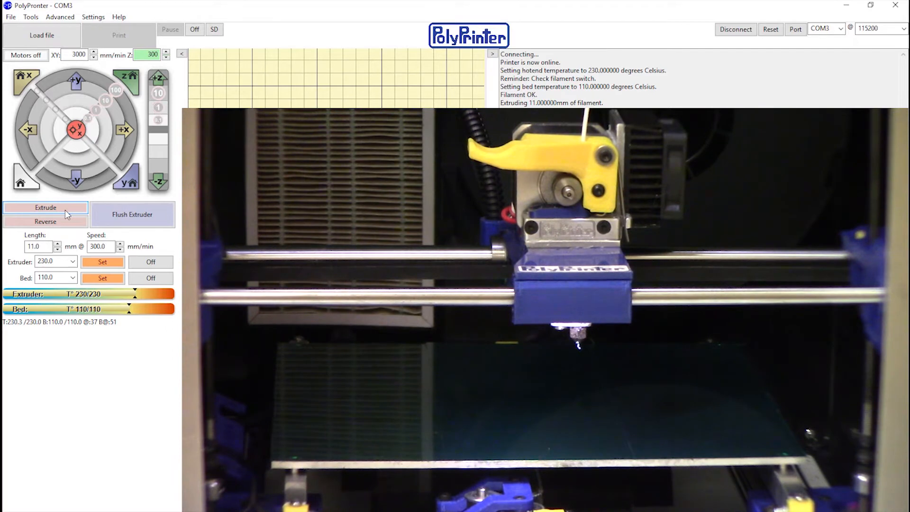
{"action": "mouse_move", "coordinate": [132, 215]}
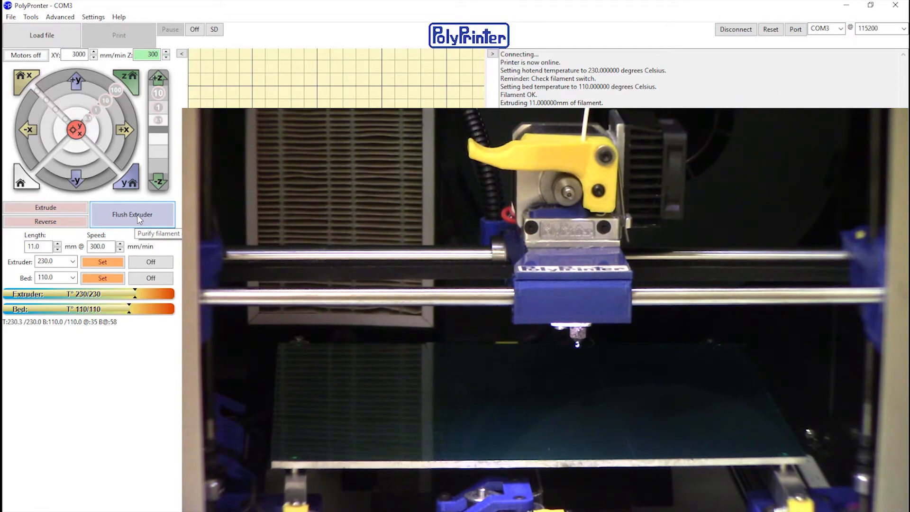
Flush the extruder to purge the old filament
{"action": "left_click", "coordinate": [131, 215]}
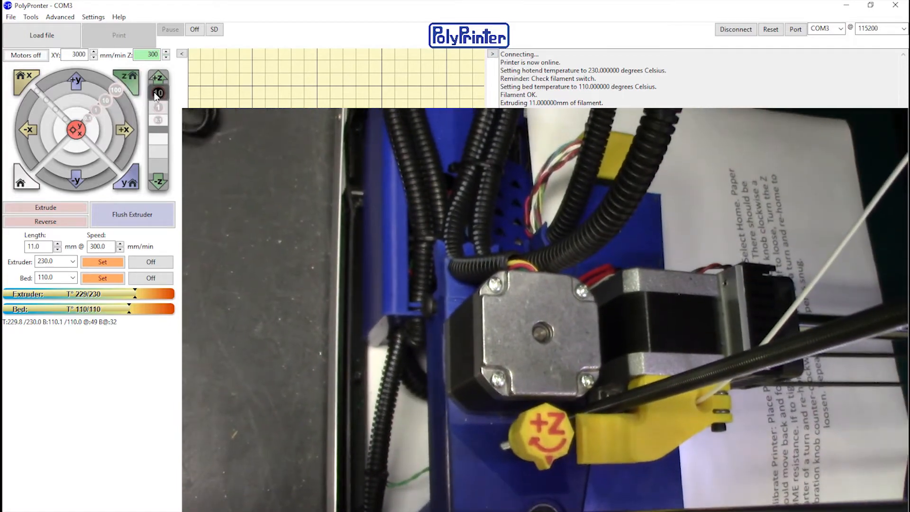
Extrude 11 mm of filament with hotend at 230° and bed at 110°
{"action": "left_click", "coordinate": [126, 75]}
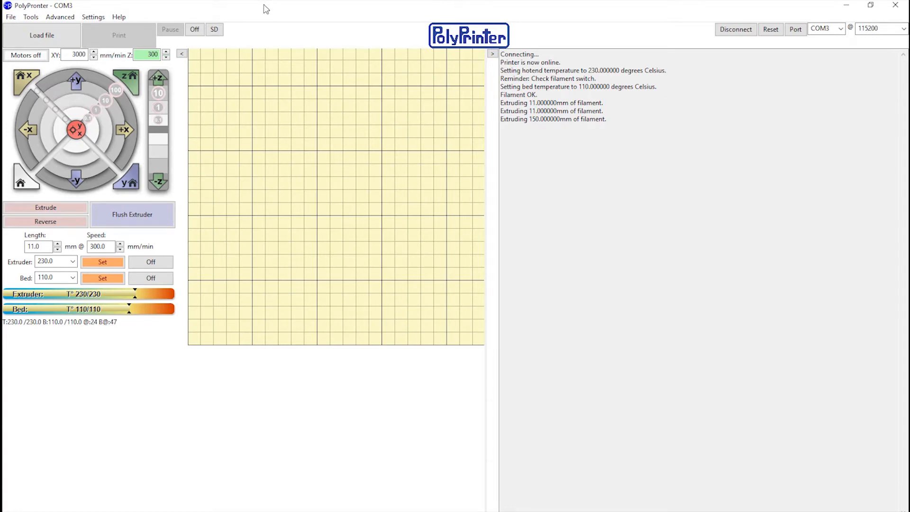
{"action": "mouse_move", "coordinate": [41, 35]}
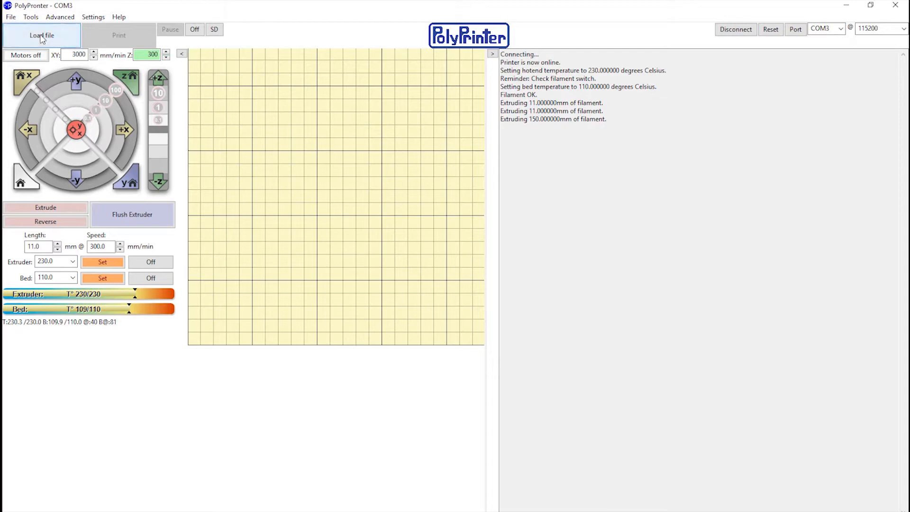
Open the file chooser to pick a G-code file from the todd folder
{"action": "left_click", "coordinate": [42, 35]}
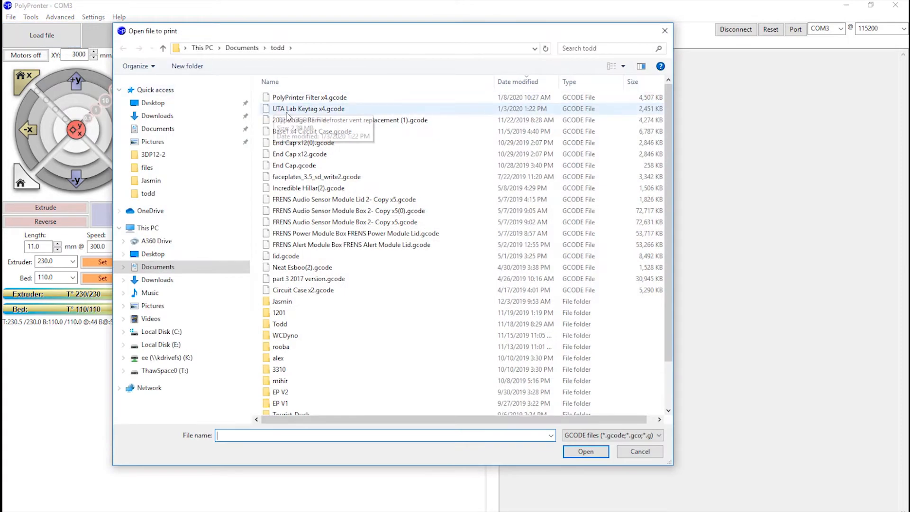
Select UTA Lab Keytag x4.gcode in the todd folder
{"action": "left_click", "coordinate": [308, 108]}
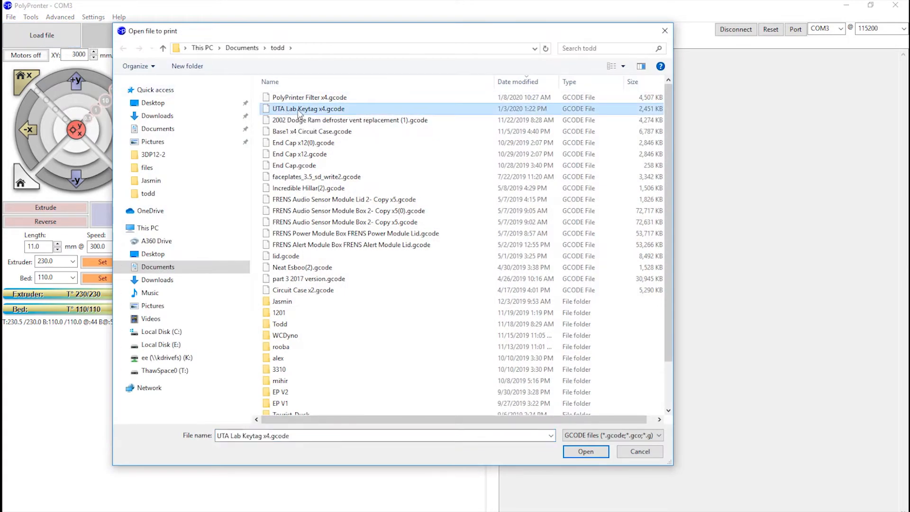
{"action": "mouse_move", "coordinate": [348, 114]}
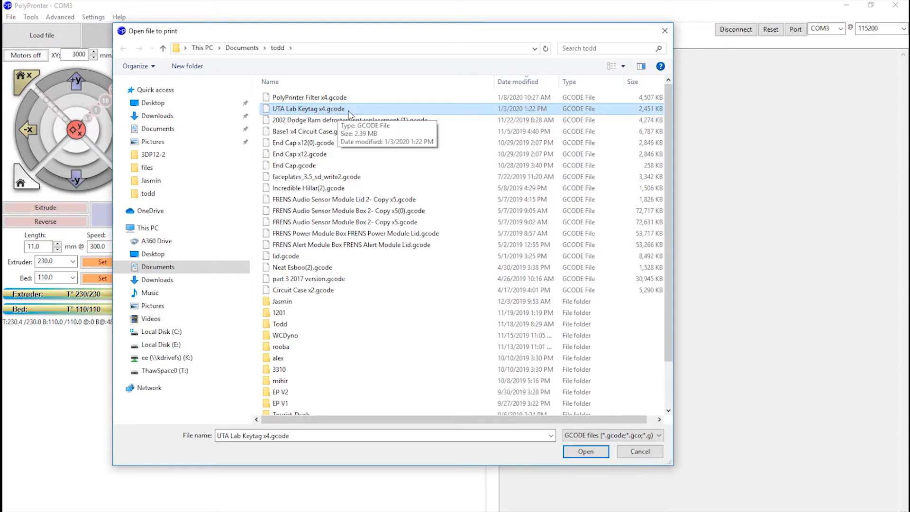
{"action": "mouse_move", "coordinate": [356, 112]}
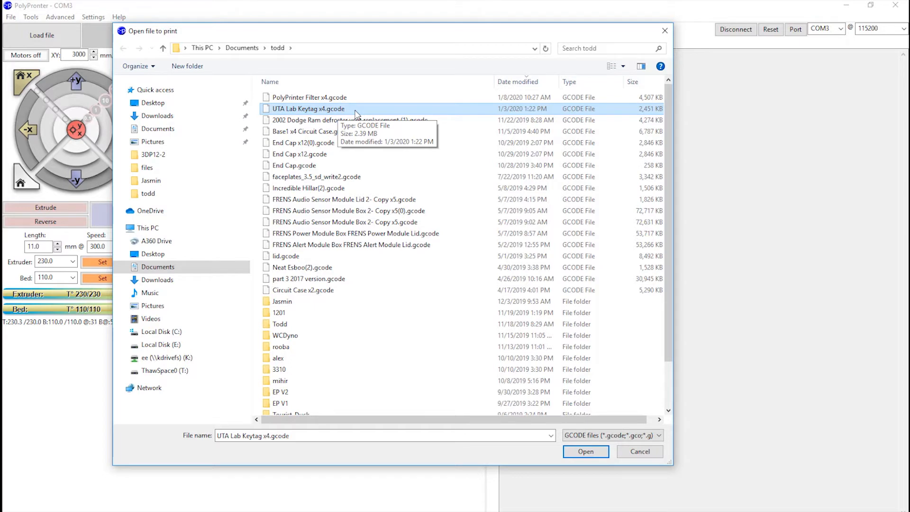
Load UTA Lab Keytag x4.gcode, previewing four keytags over 18 layers (~25 min)
{"action": "left_click", "coordinate": [584, 452]}
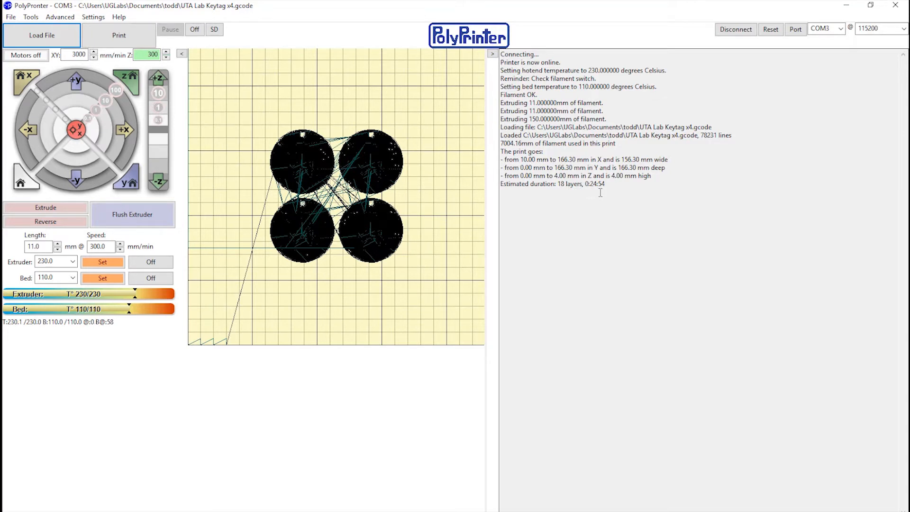
{"action": "mouse_move", "coordinate": [366, 285]}
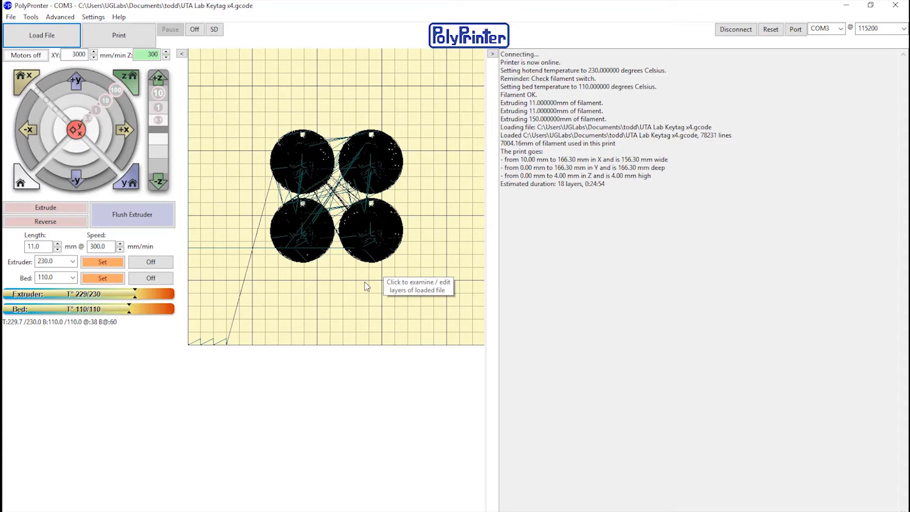
{"action": "mouse_move", "coordinate": [461, 173]}
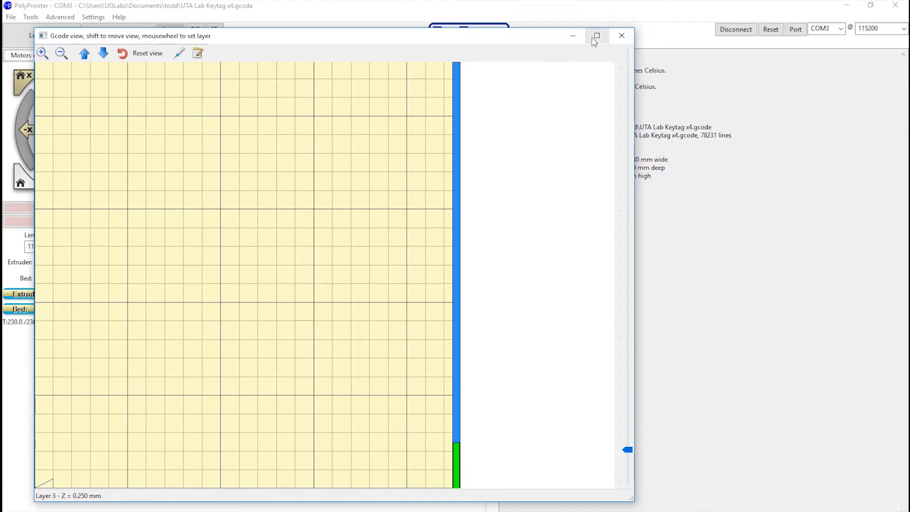
Maximize the layer viewer and scroll down through the four keytags' layers
{"action": "left_click", "coordinate": [597, 35]}
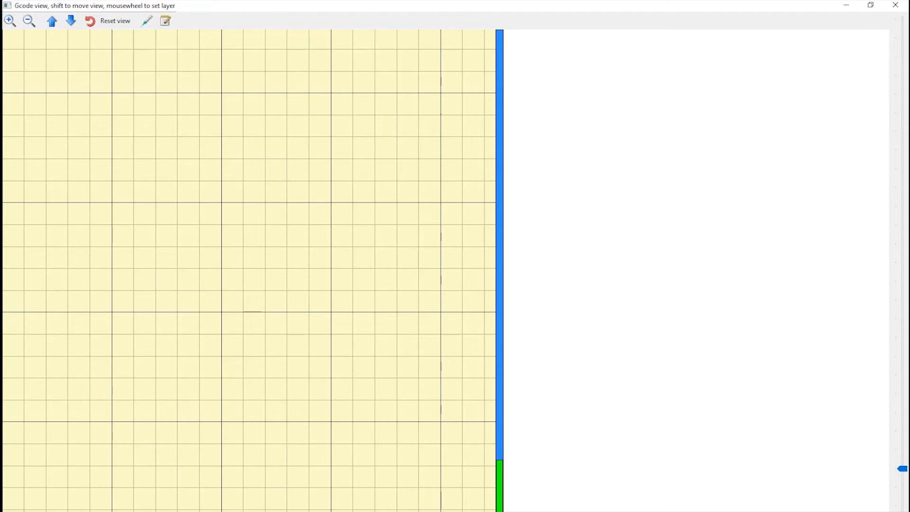
{"action": "mouse_move", "coordinate": [882, 461]}
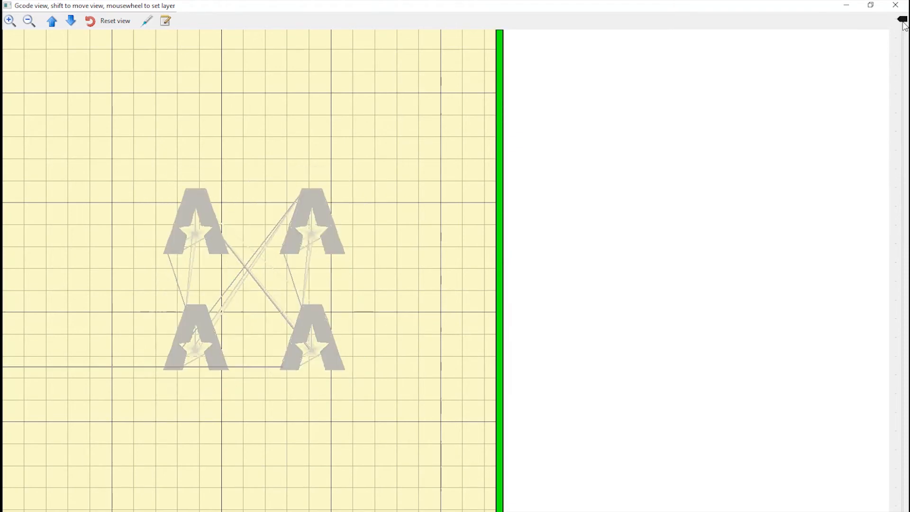
{"action": "mouse_move", "coordinate": [275, 289]}
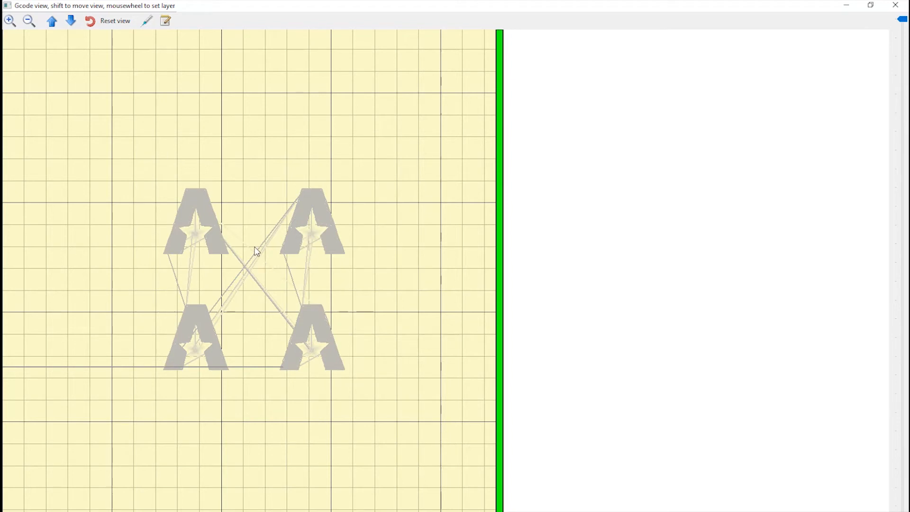
{"action": "mouse_move", "coordinate": [377, 227]}
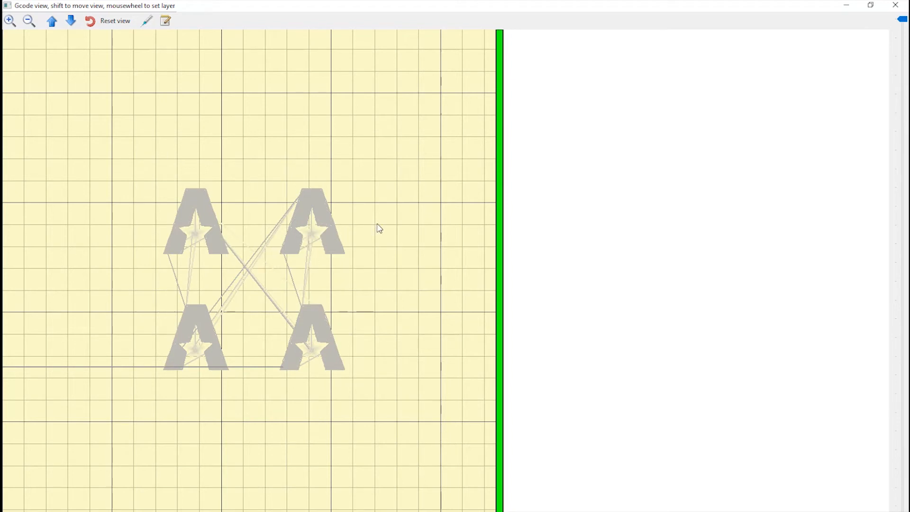
{"action": "mouse_move", "coordinate": [399, 222]}
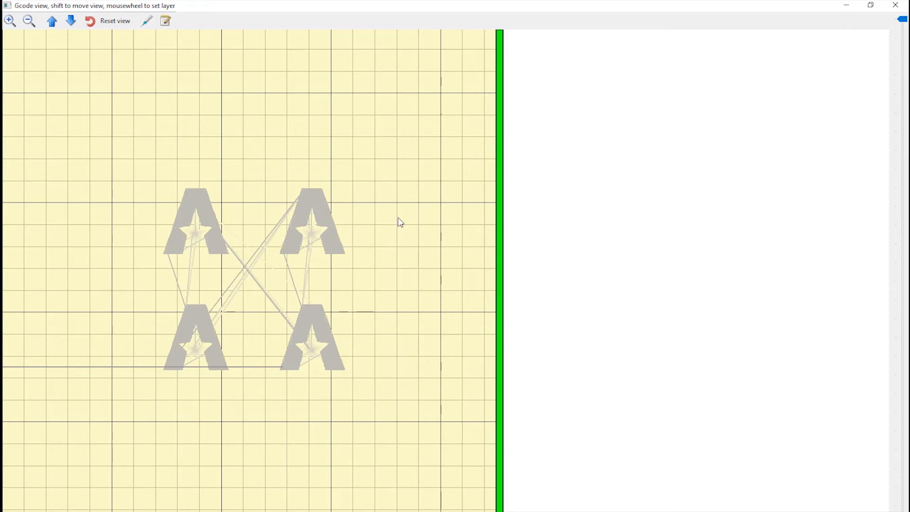
{"action": "mouse_move", "coordinate": [31, 37]}
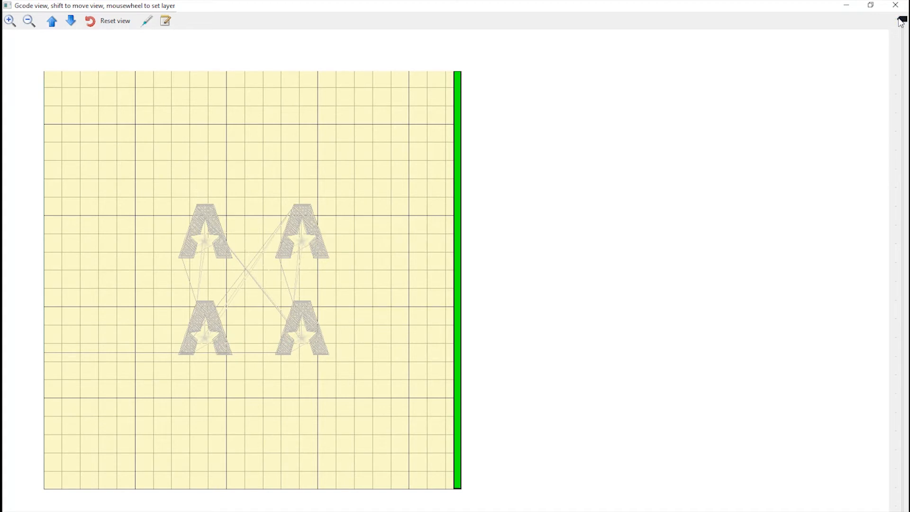
{"action": "scroll", "scroll_direction": "down", "scroll_amount": 3}
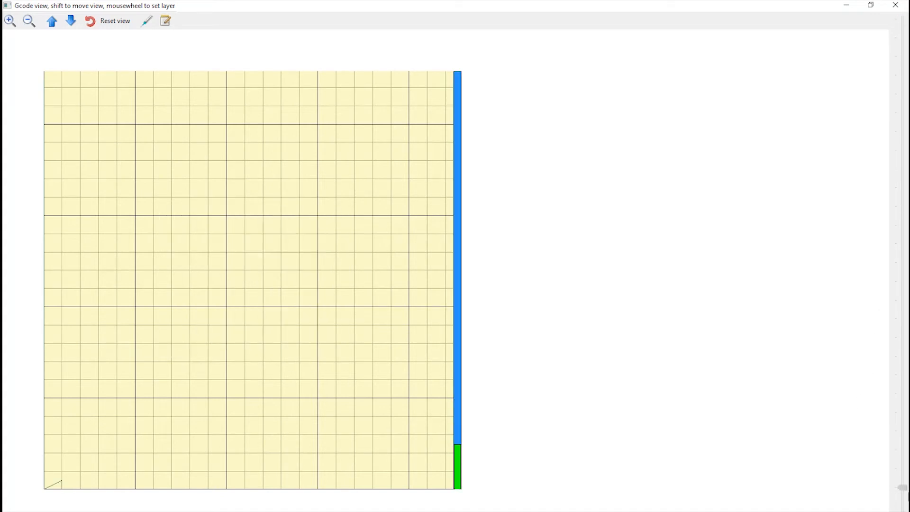
{"action": "scroll", "scroll_direction": "down", "scroll_amount": 3}
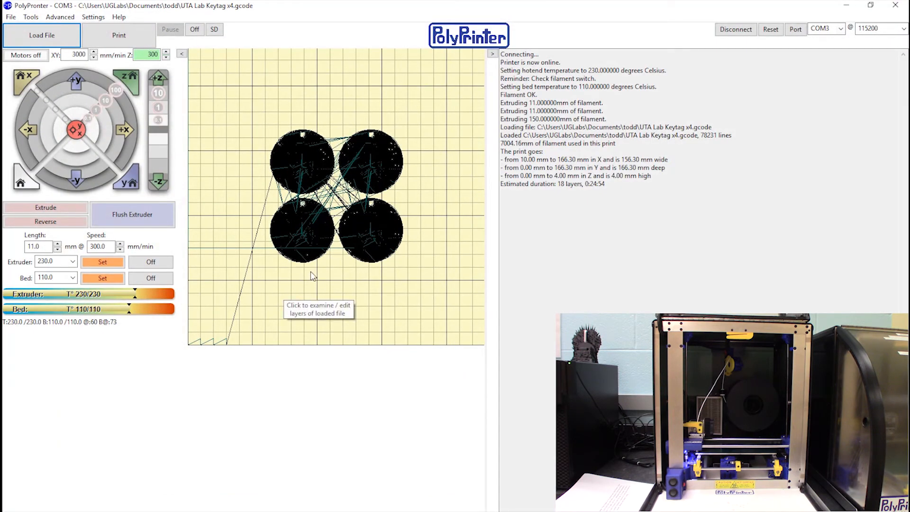
{"action": "mouse_move", "coordinate": [119, 35]}
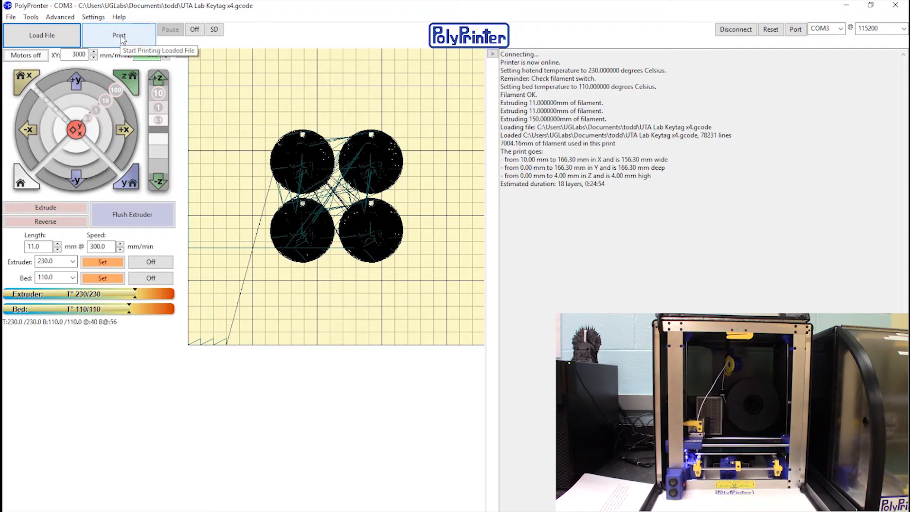
Start printing the UTA Lab Keytag x4 G-code, heating extruder to 260° and bed to 110°
{"action": "left_click", "coordinate": [119, 34]}
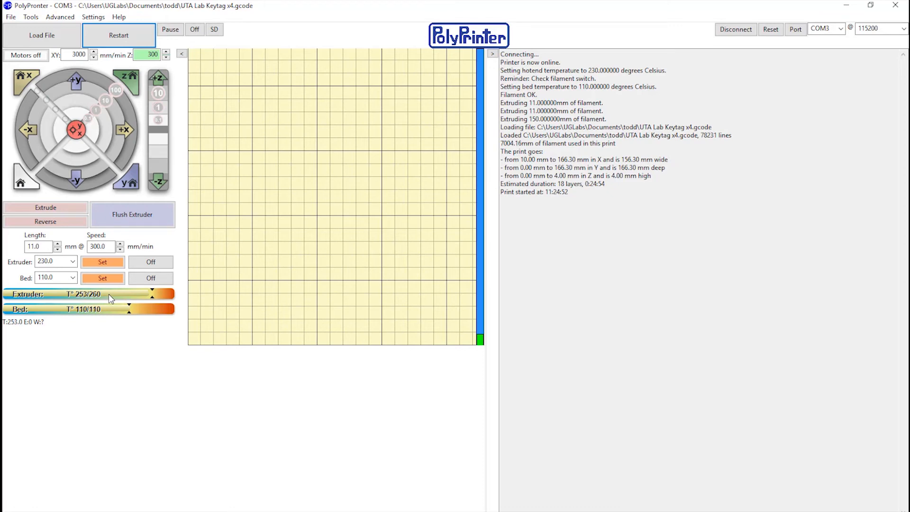
{"action": "mouse_move", "coordinate": [340, 347]}
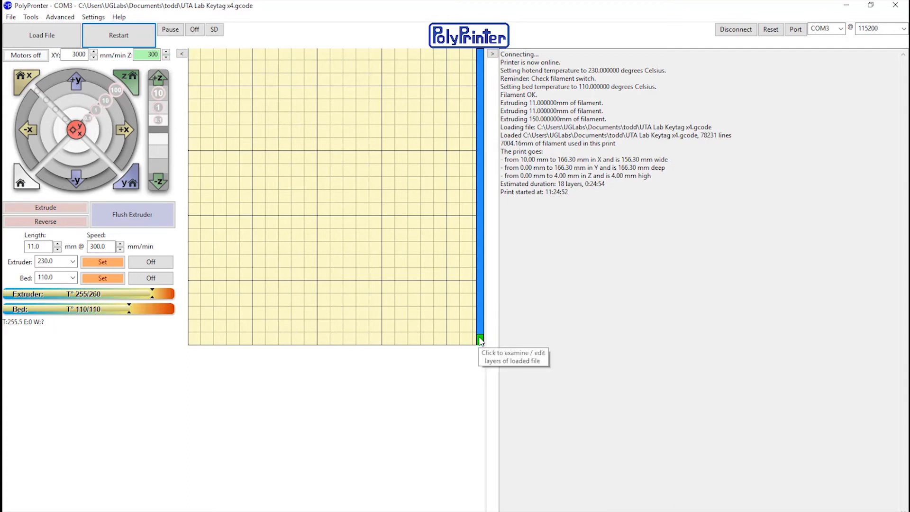
{"action": "mouse_move", "coordinate": [476, 268]}
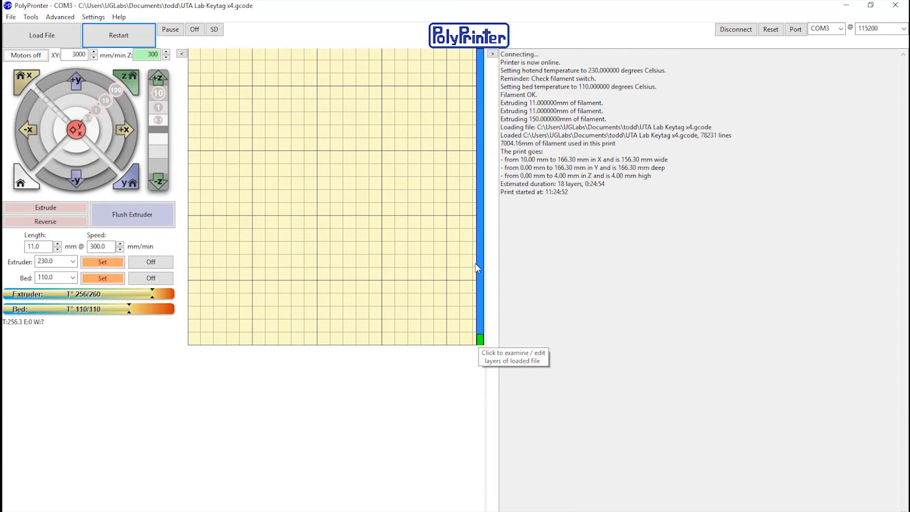
{"action": "mouse_move", "coordinate": [482, 57]}
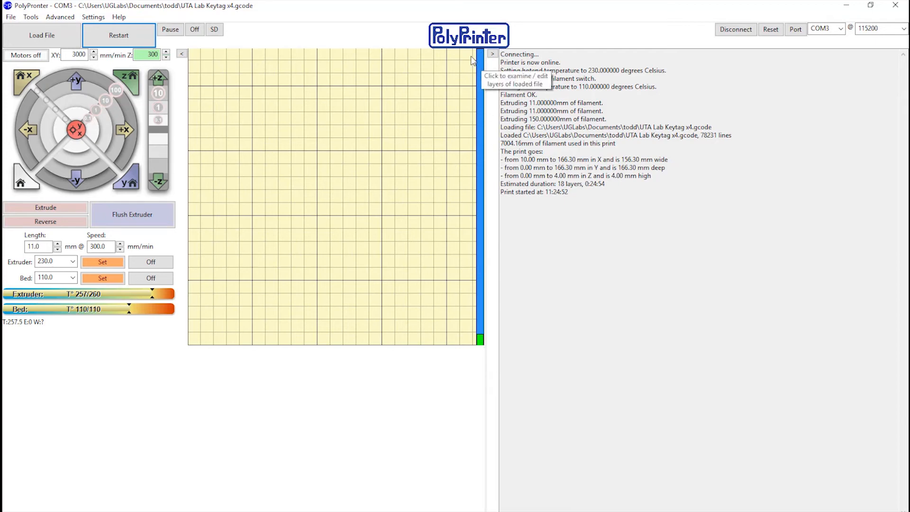
{"action": "mouse_move", "coordinate": [372, 360]}
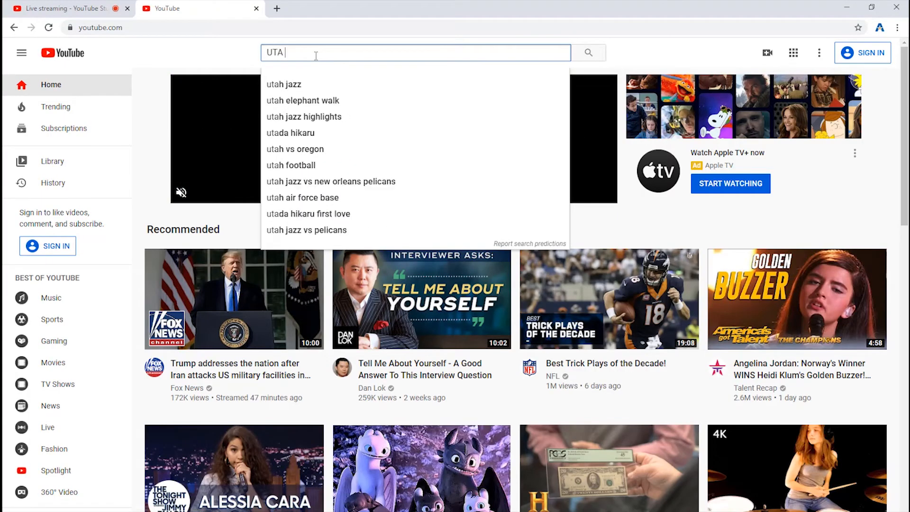
Search YouTube for 'EE Labs' to find the UTA Printer 1 livestream
{"action": "type", "text": "EE Labs"}
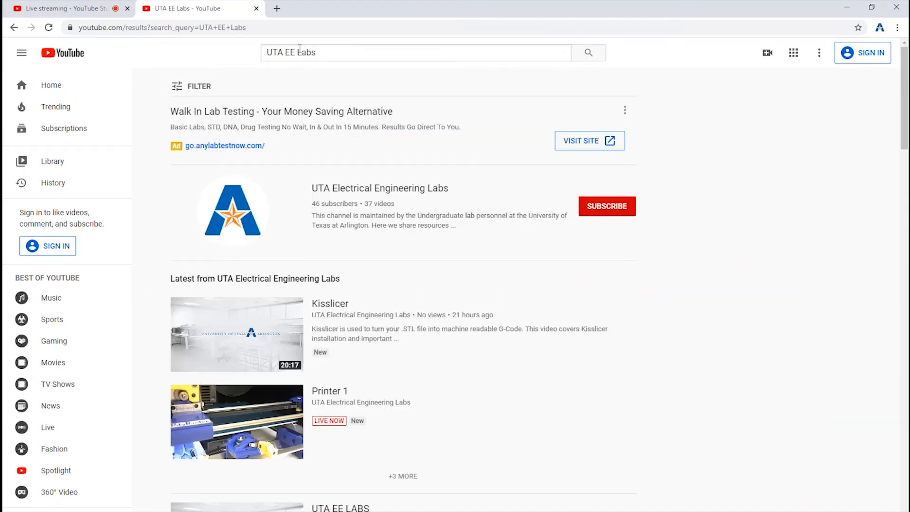
{"action": "mouse_move", "coordinate": [330, 390]}
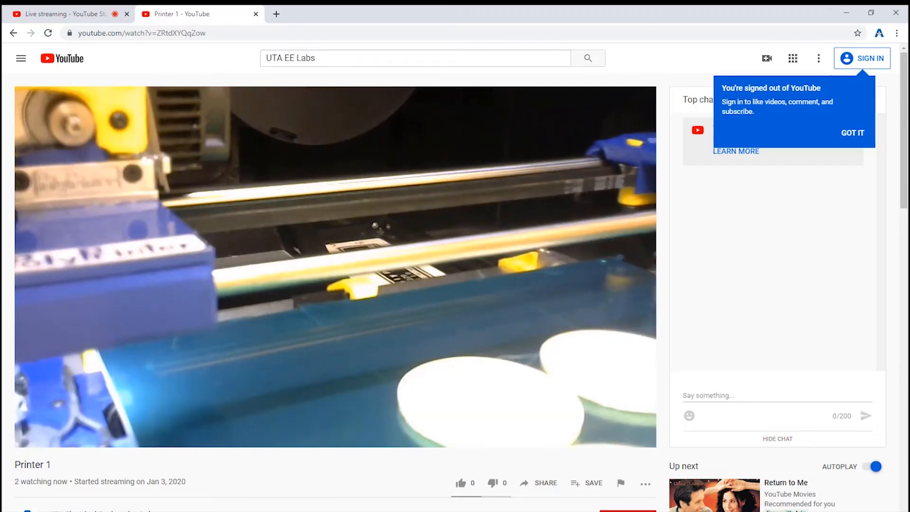
{"action": "mouse_move", "coordinate": [412, 503]}
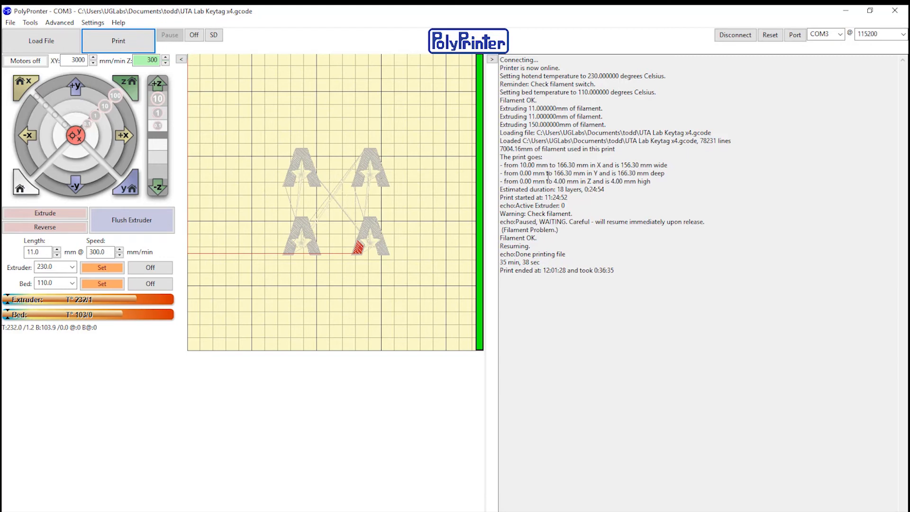
{"action": "mouse_move", "coordinate": [592, 196]}
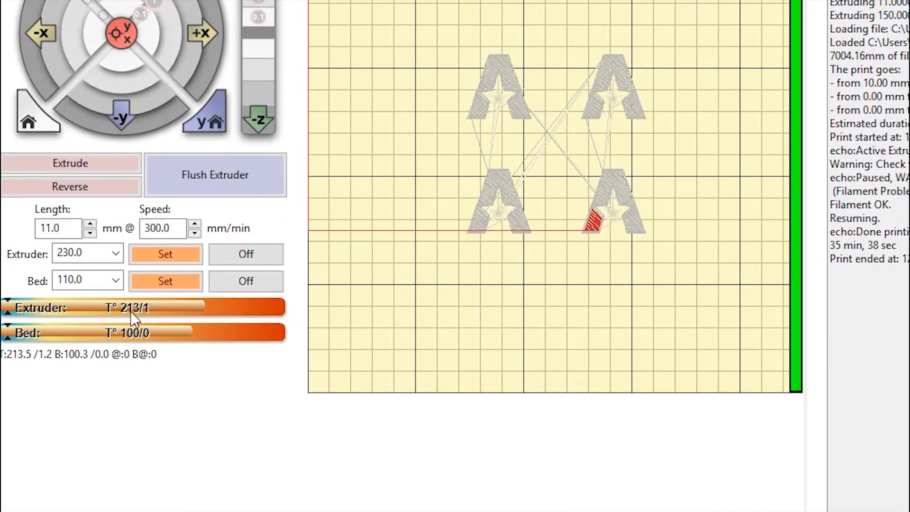
{"action": "mouse_move", "coordinate": [136, 336]}
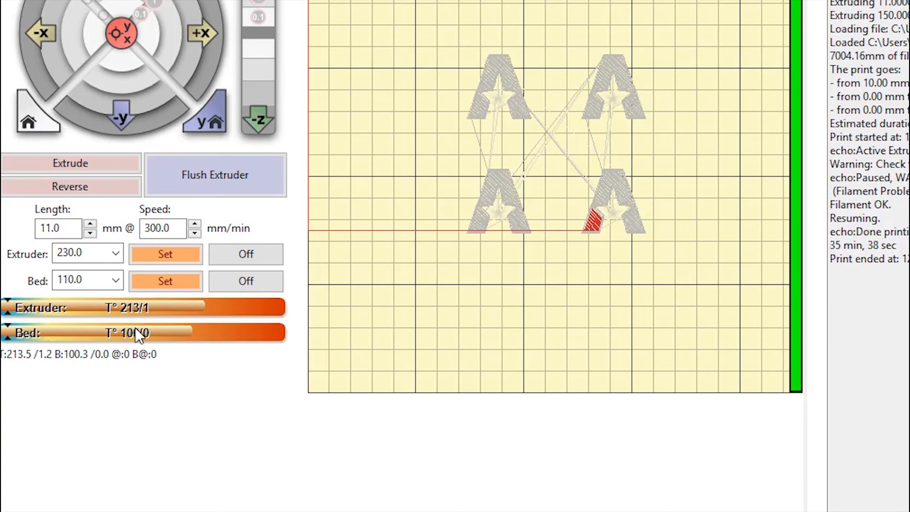